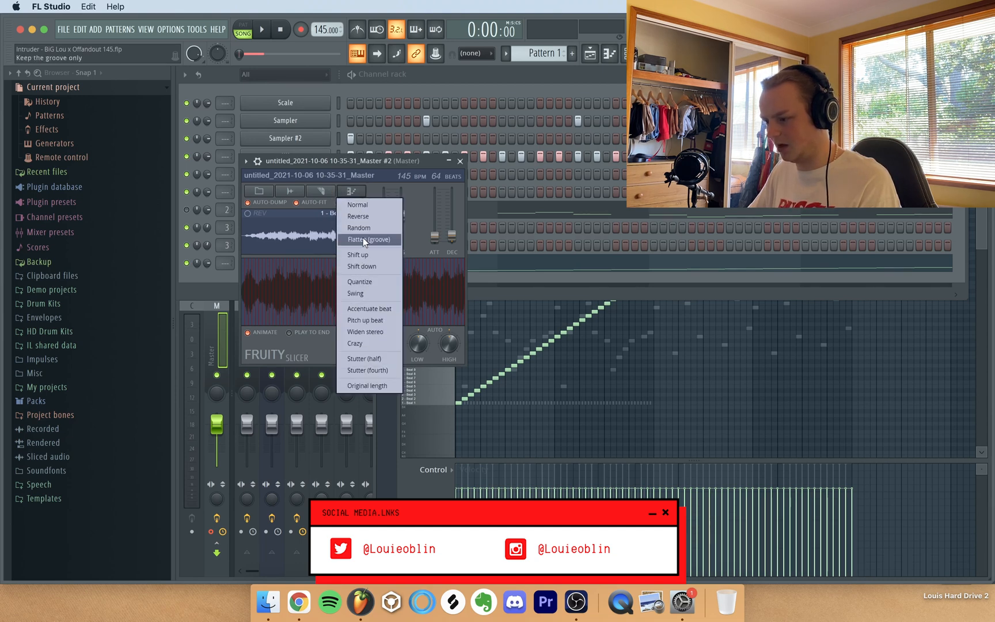
Step: Apply the Flip (groove) slice order to the drum loop in Fruity Slicer
{"action": "left_click", "coordinate": [358, 227]}
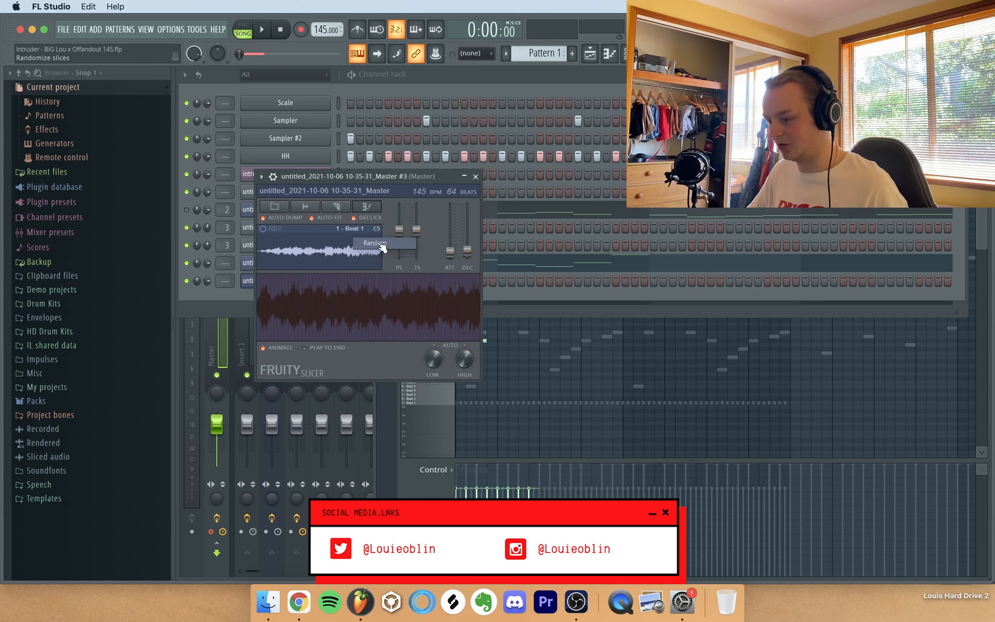